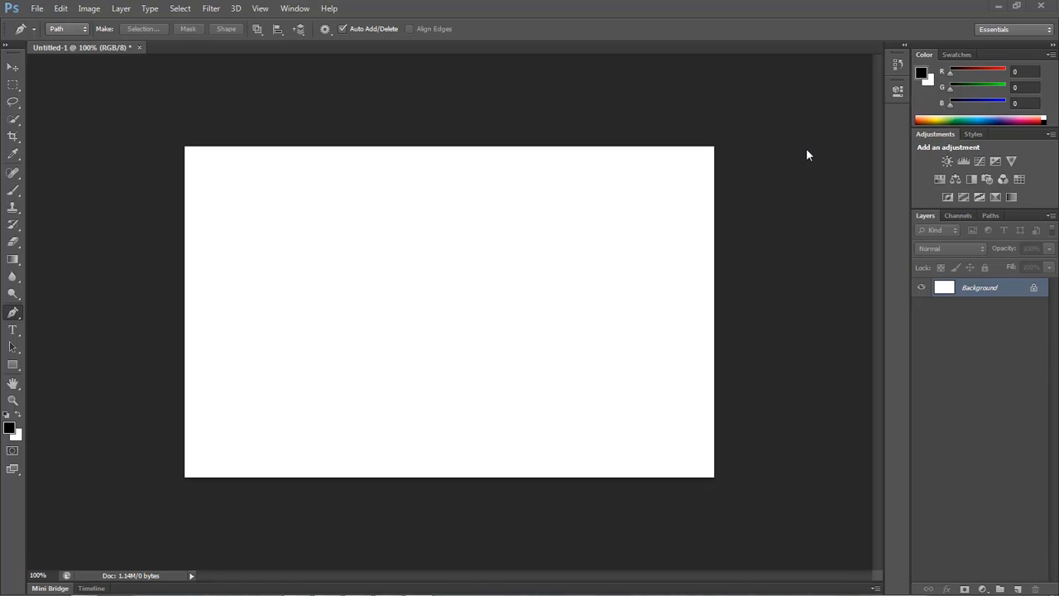
mouse_move(275, 106)
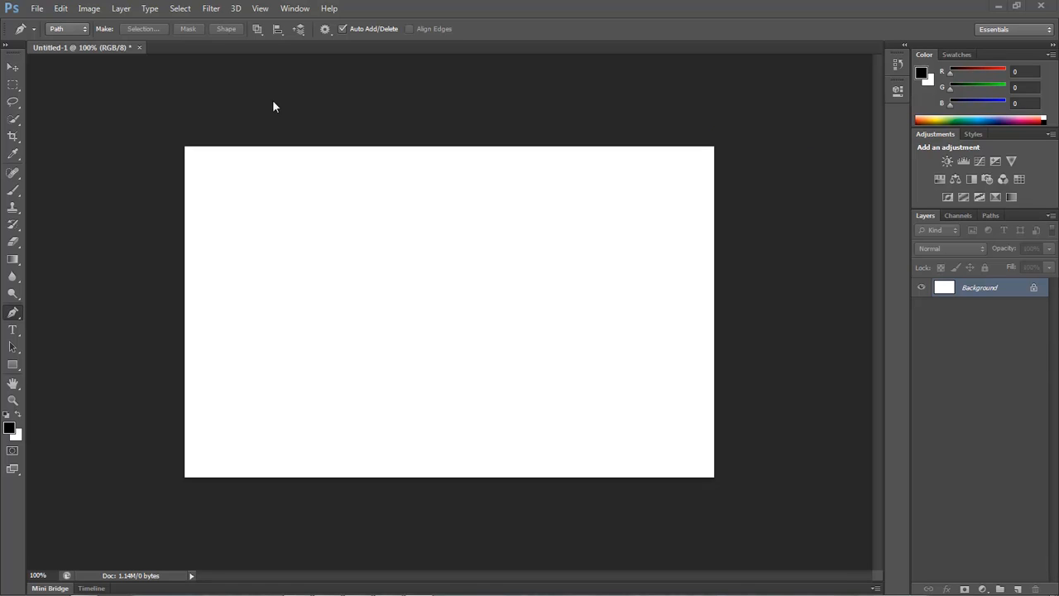
mouse_move(209, 250)
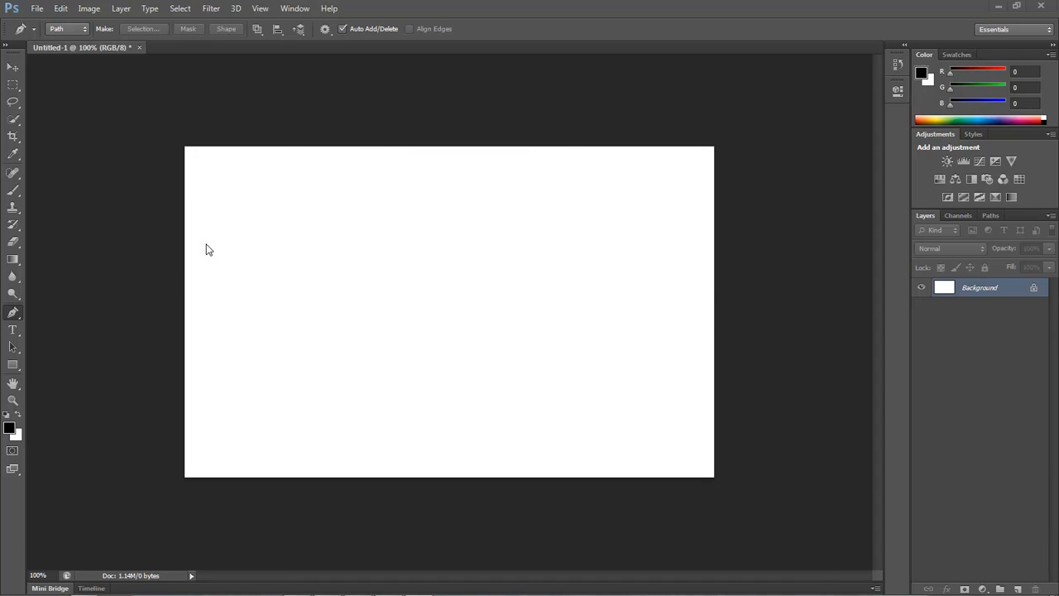
mouse_move(286, 70)
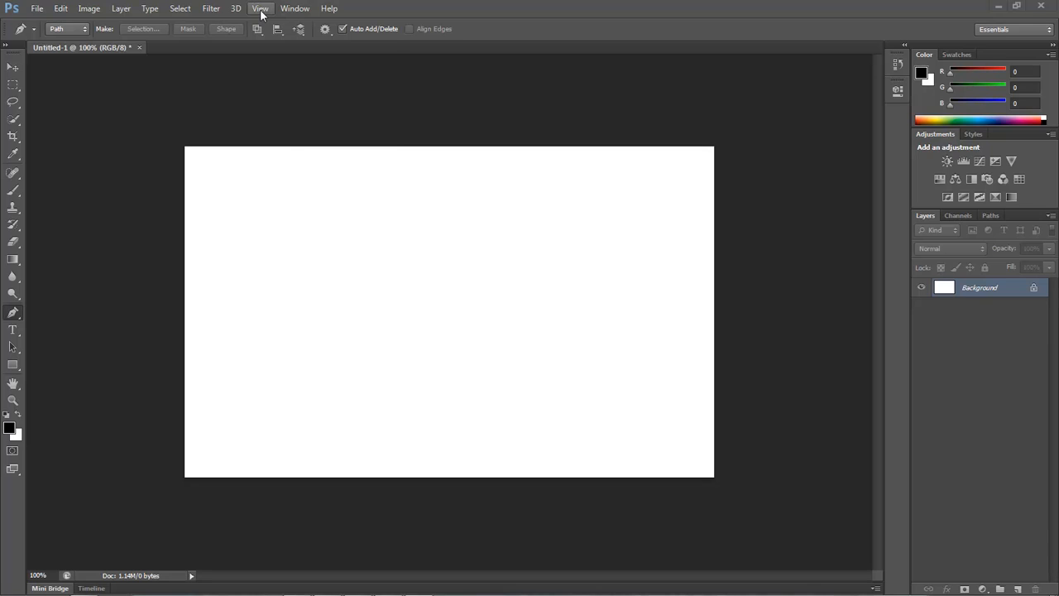
Display the grid over the white canvas via View > Show > Grid.
click(260, 9)
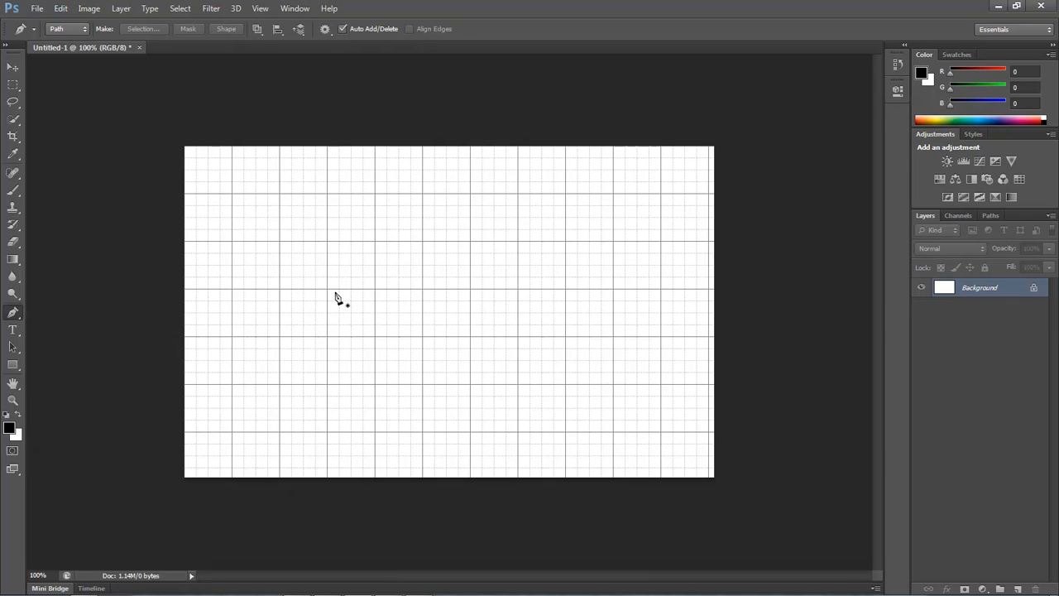
mouse_move(269, 283)
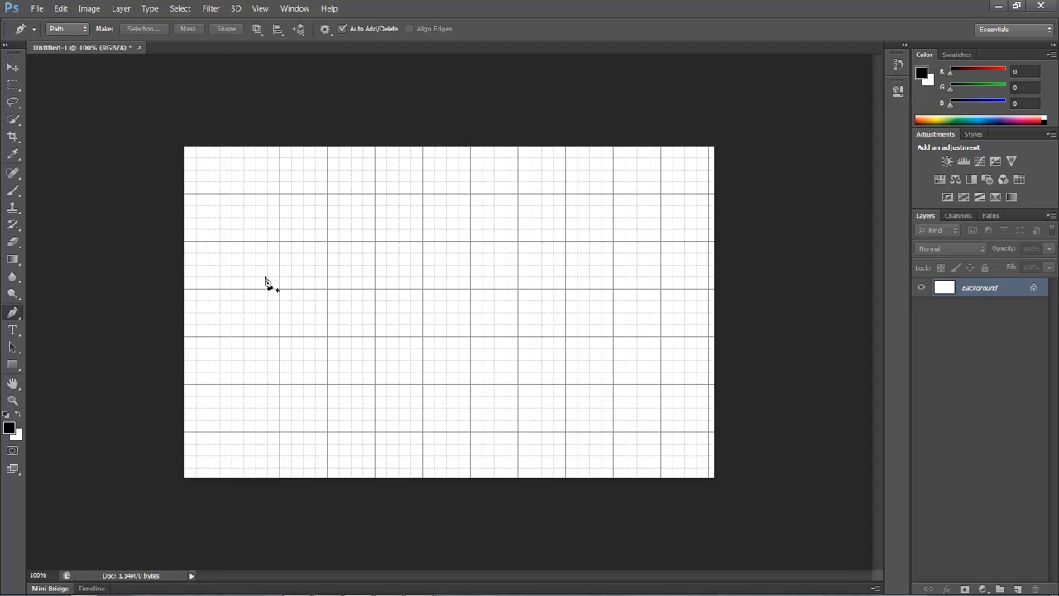
mouse_move(377, 296)
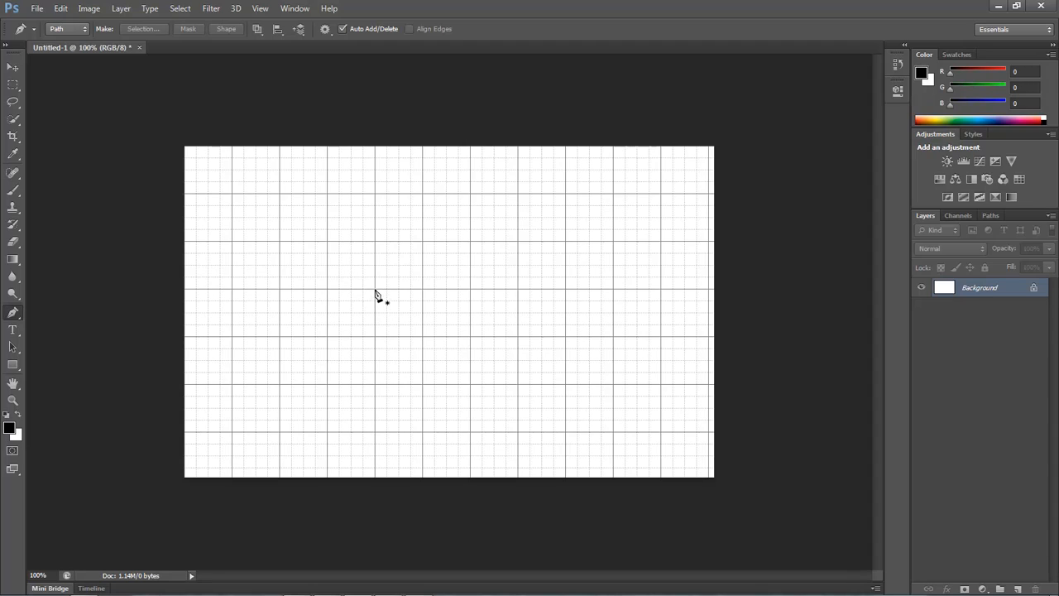
mouse_move(328, 297)
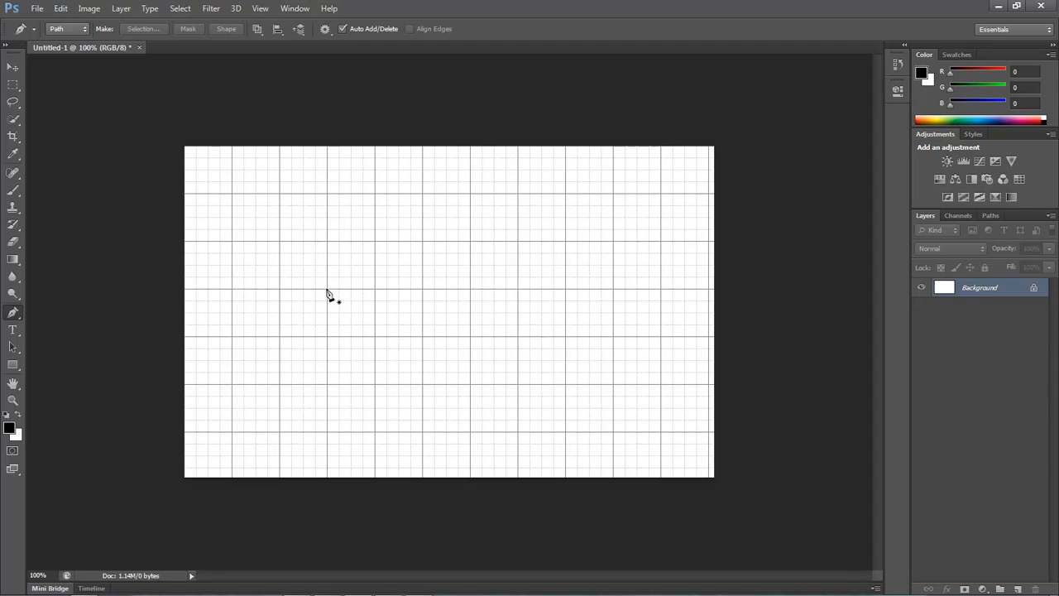
Draw the upper half of the circle: left anchor, then a curved top anchor with its handle dragged right.
click(328, 289)
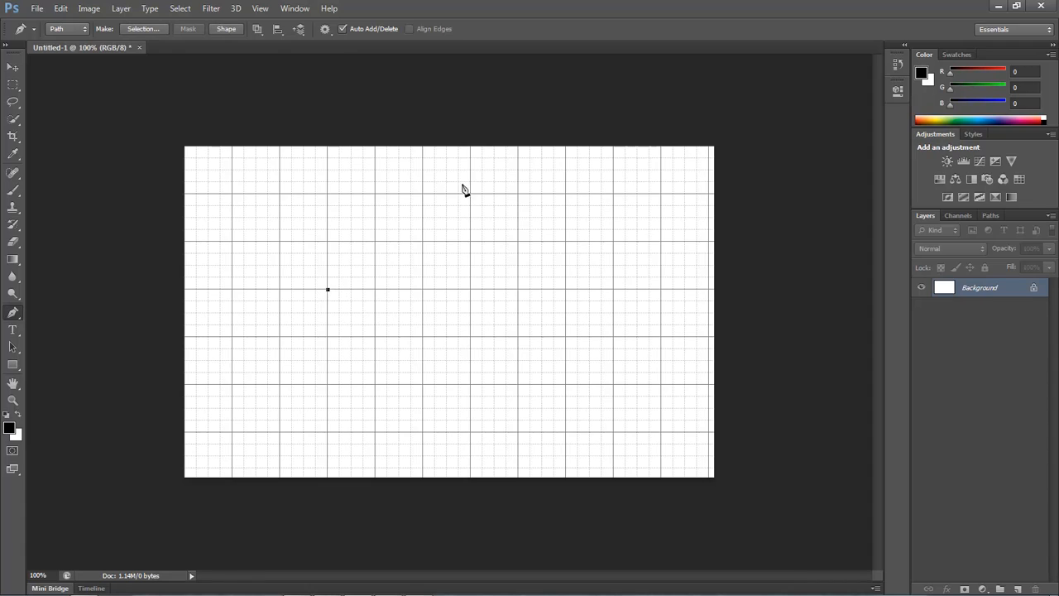
mouse_move(424, 198)
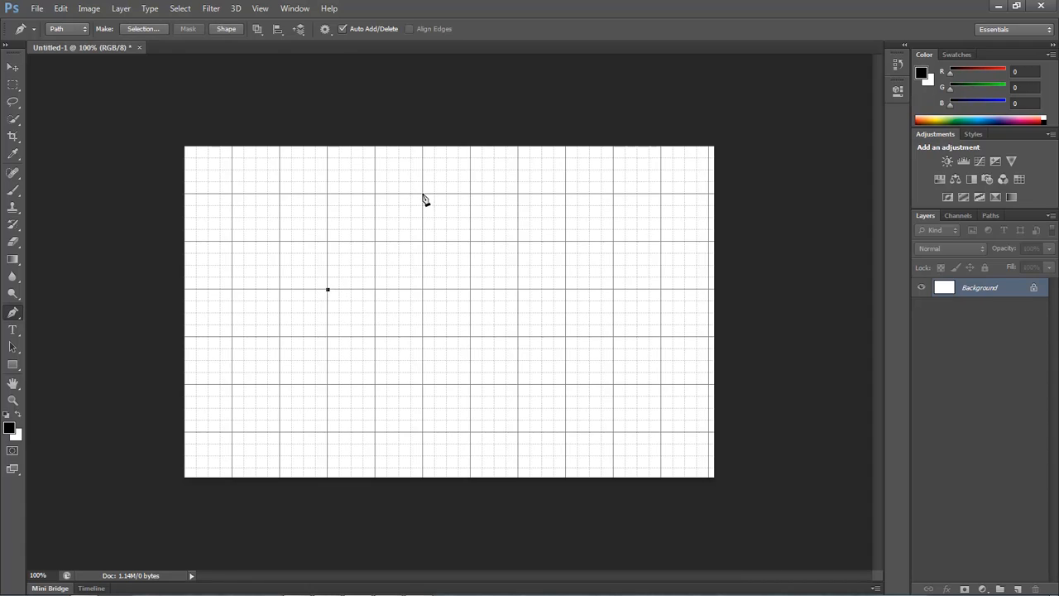
click(424, 199)
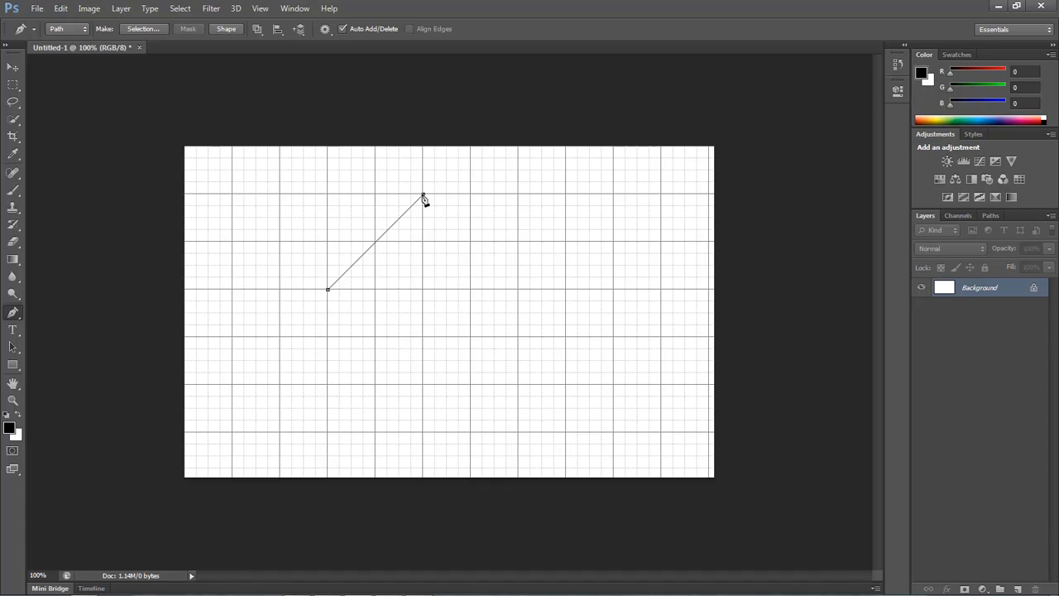
drag(424, 199, 497, 197)
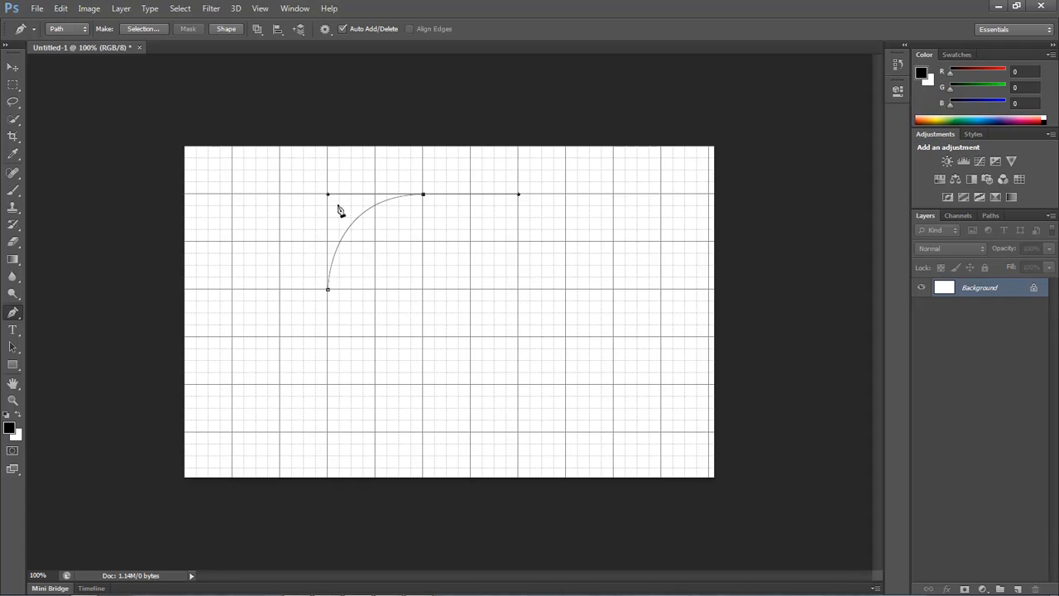
mouse_move(500, 265)
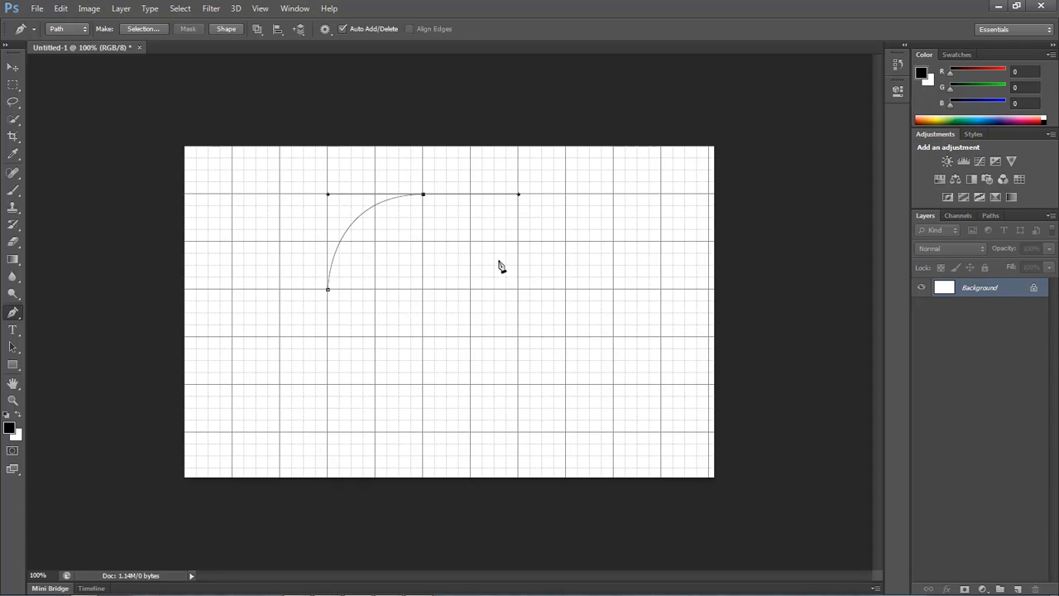
mouse_move(520, 294)
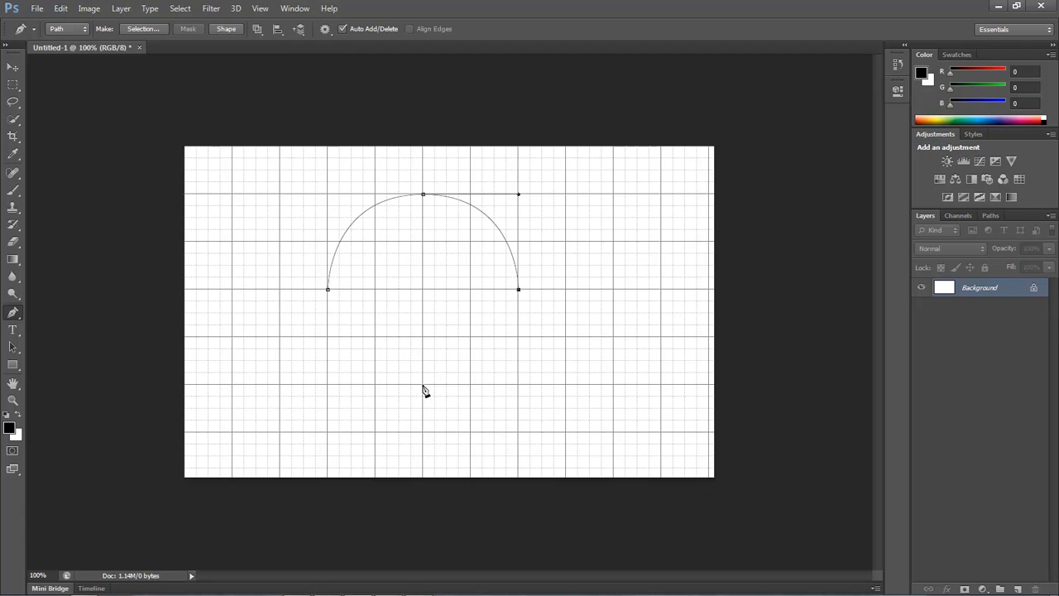
Add the bottom anchor and close the path into a full circle.
click(424, 389)
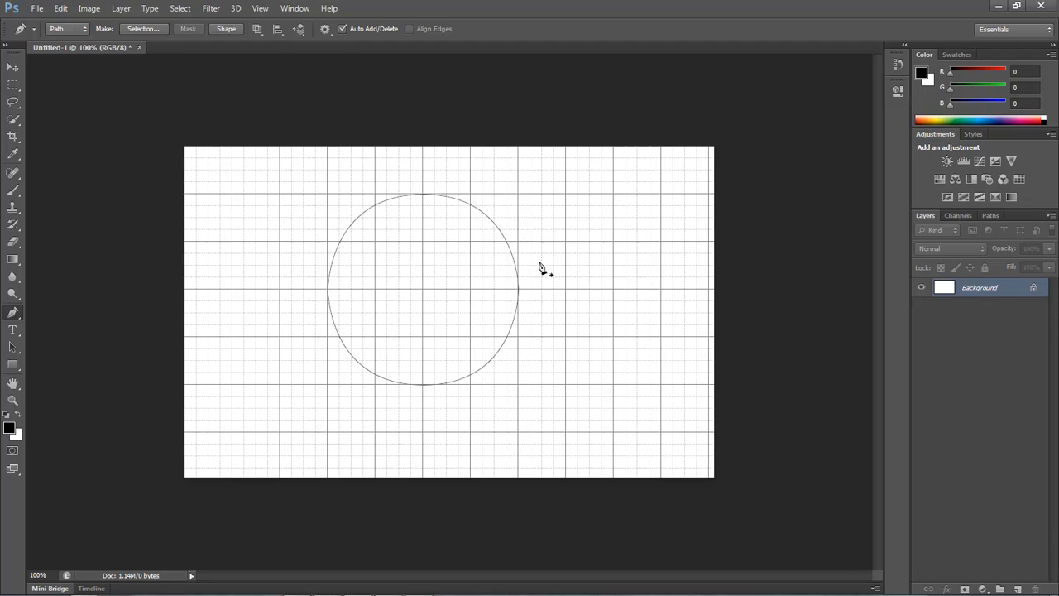
mouse_move(533, 321)
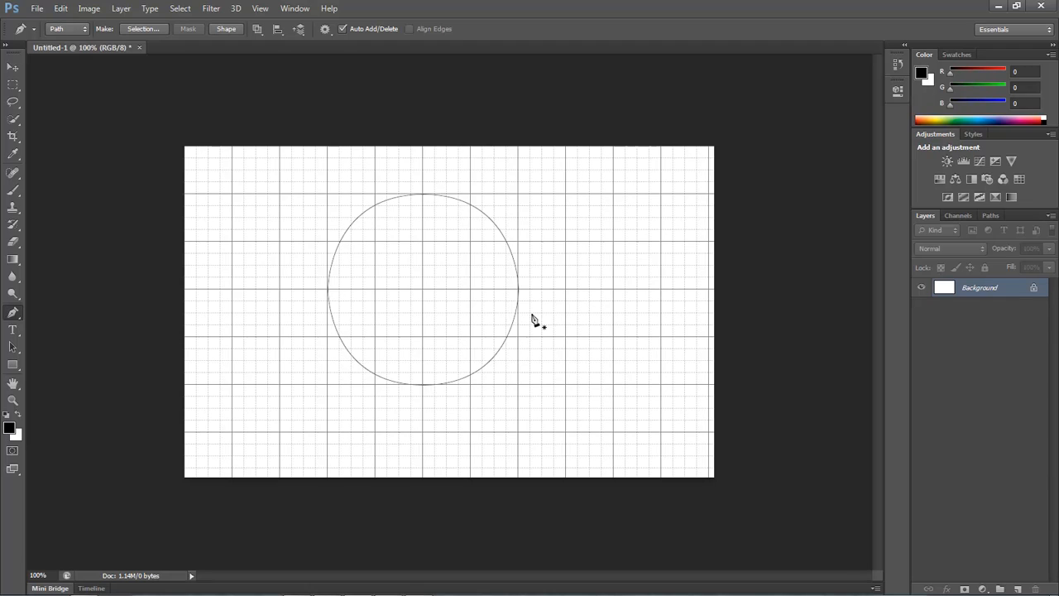
mouse_move(424, 202)
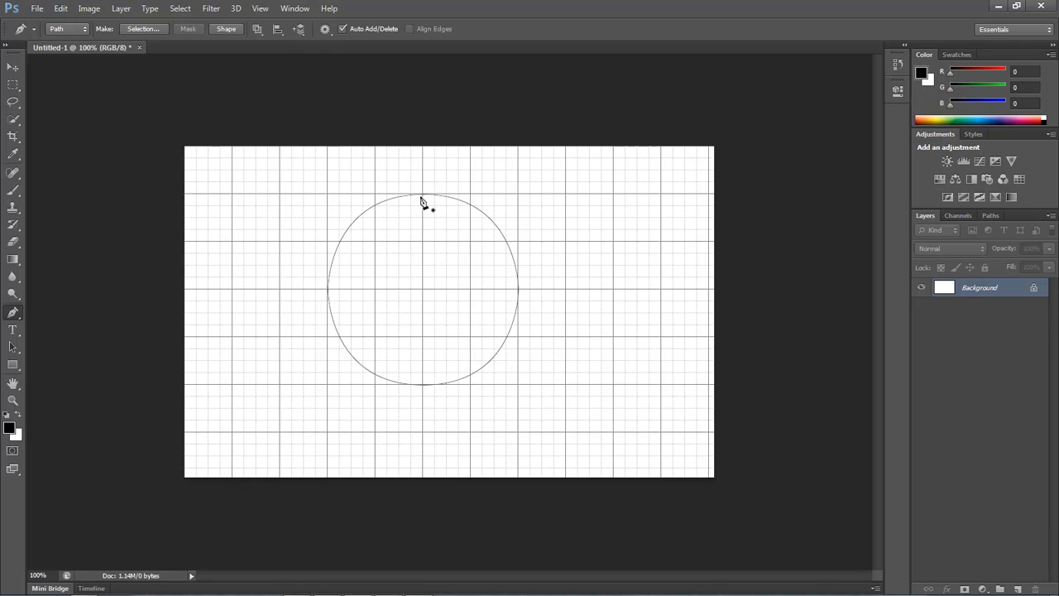
mouse_move(439, 205)
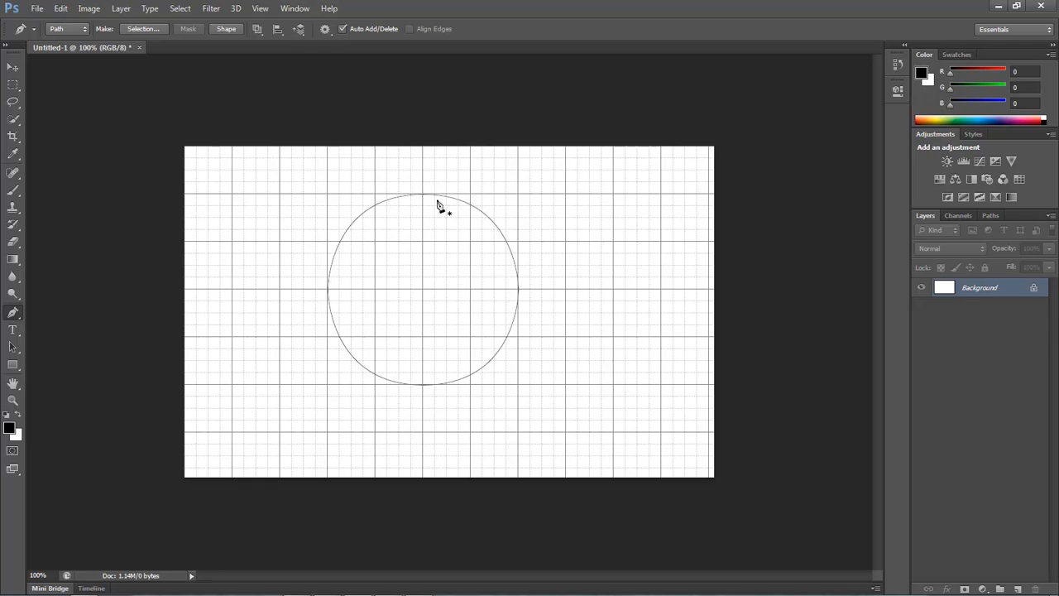
mouse_move(416, 198)
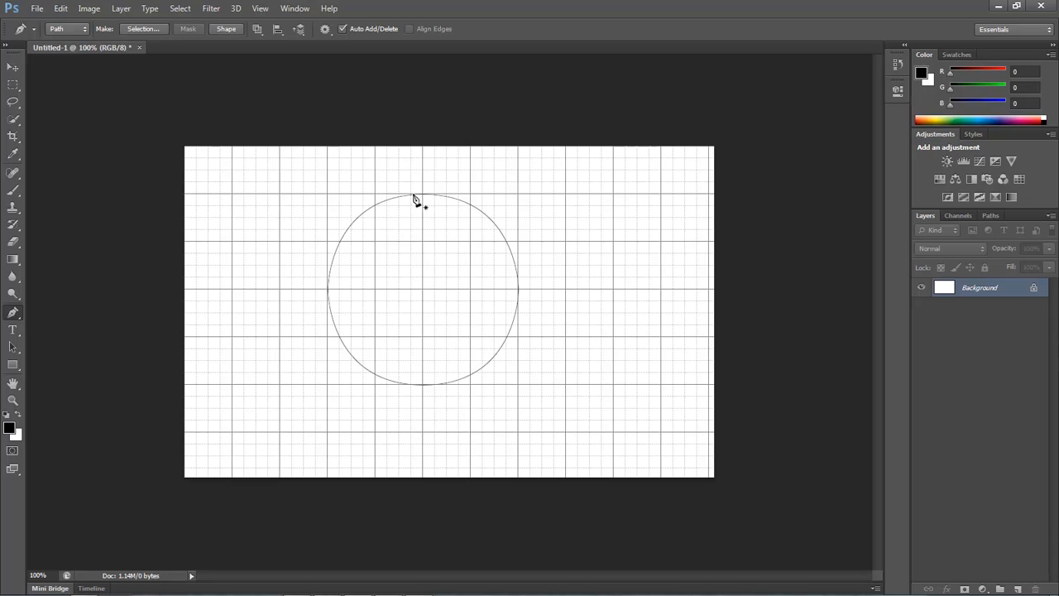
Hide the grid again, leaving the circular path on a plain white canvas.
click(260, 9)
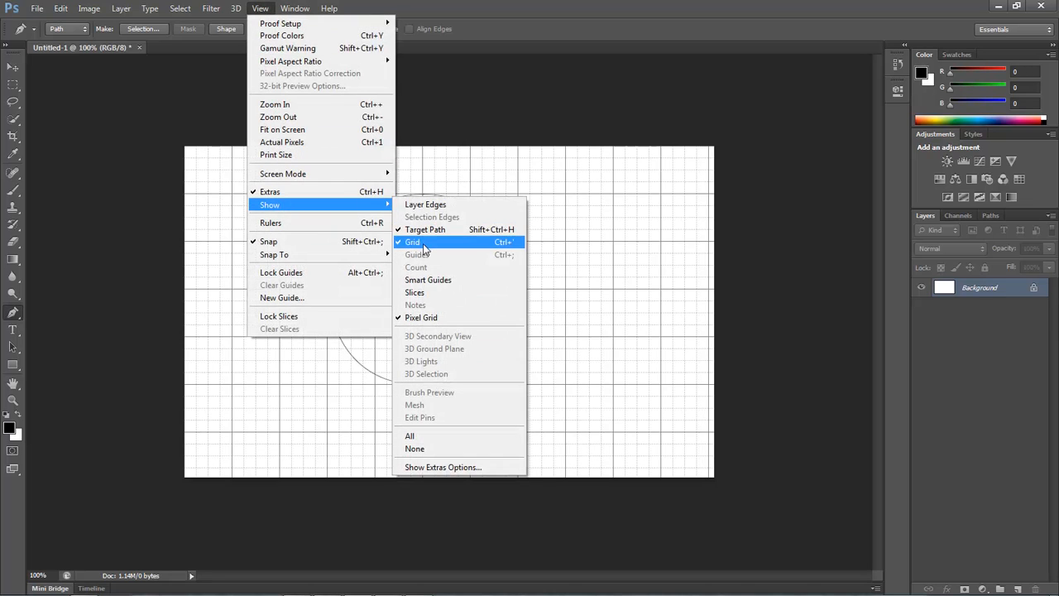
click(412, 242)
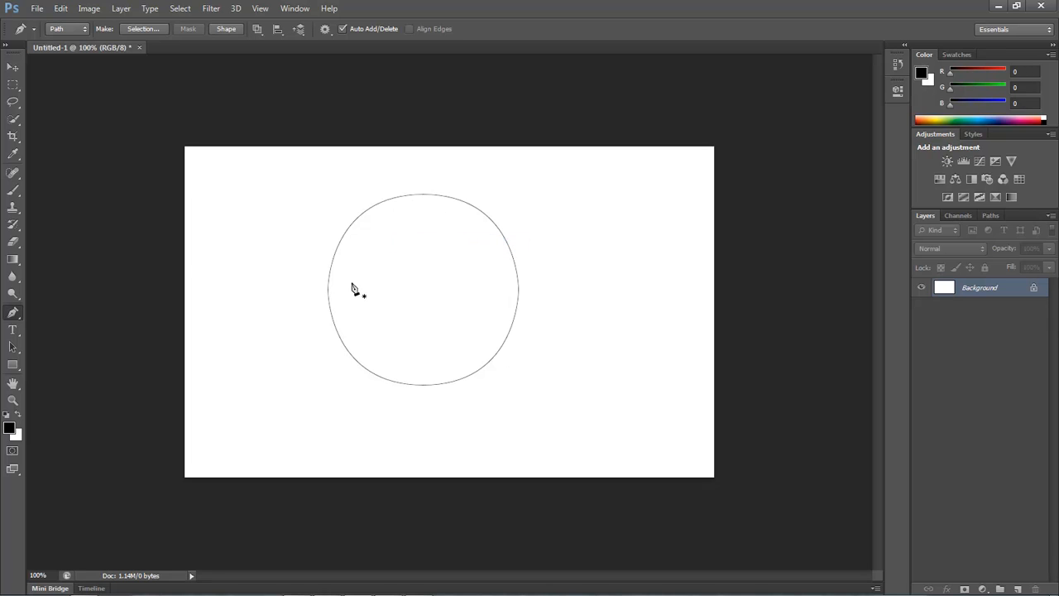
mouse_move(414, 389)
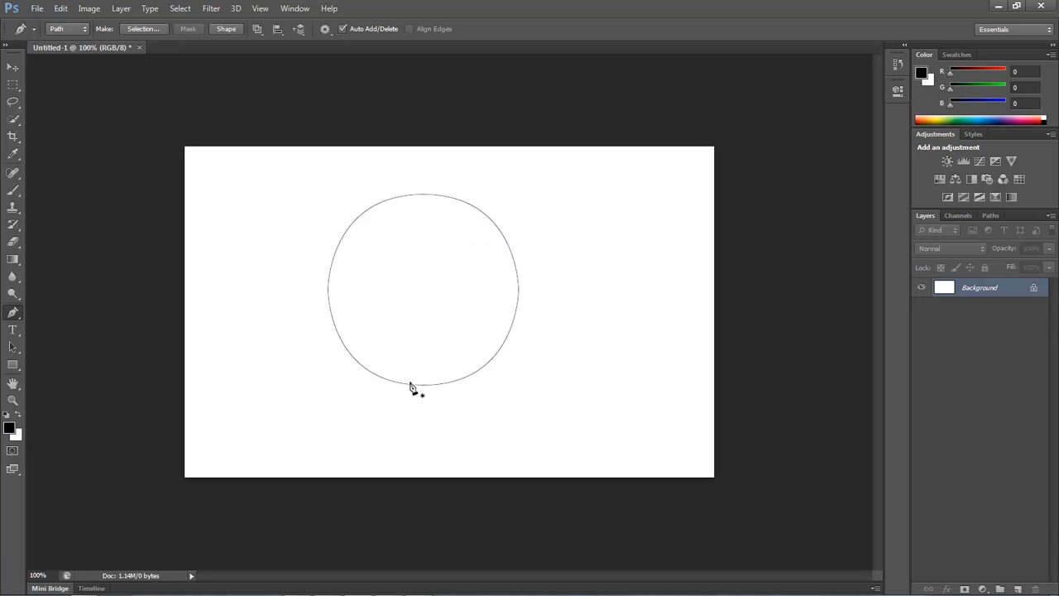
mouse_move(530, 281)
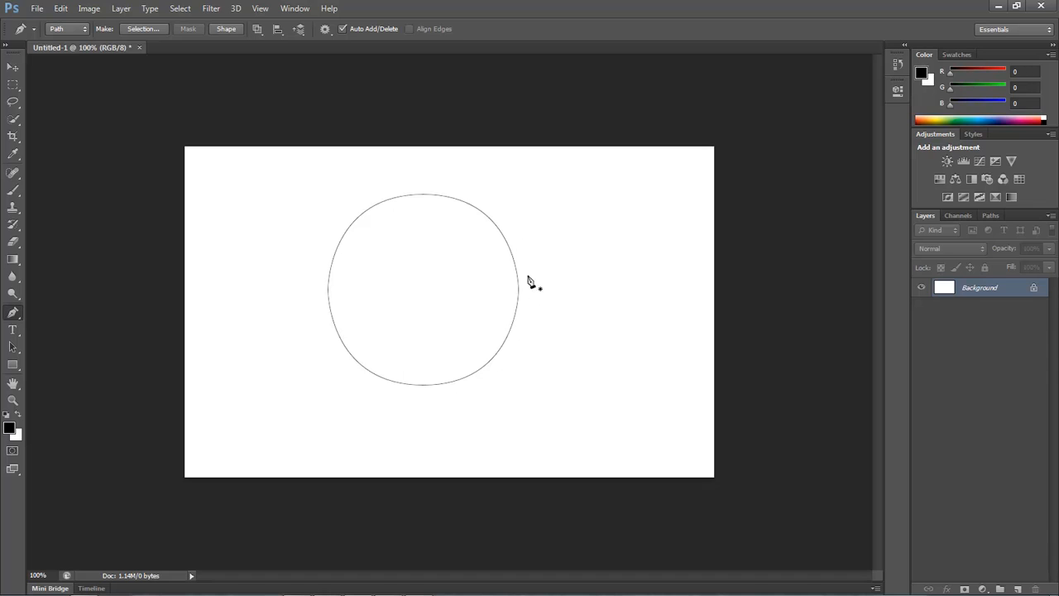
mouse_move(506, 295)
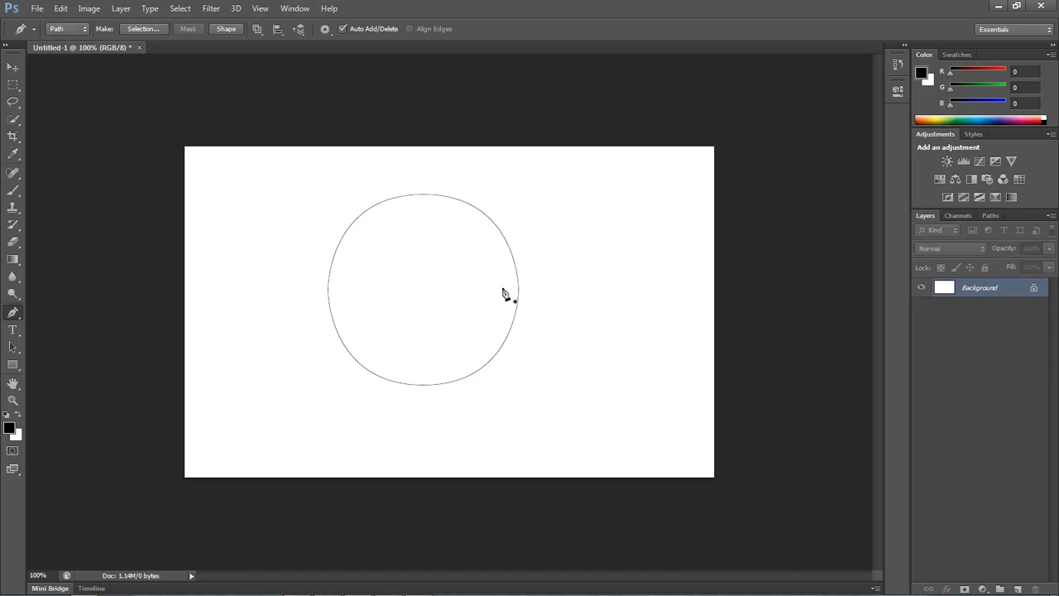
mouse_move(500, 285)
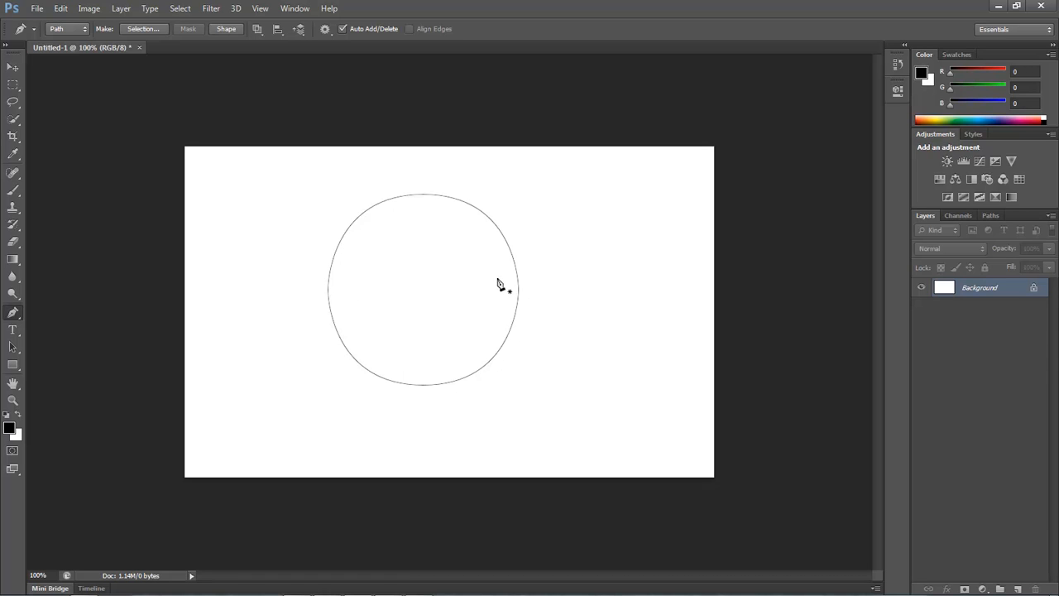
mouse_move(472, 265)
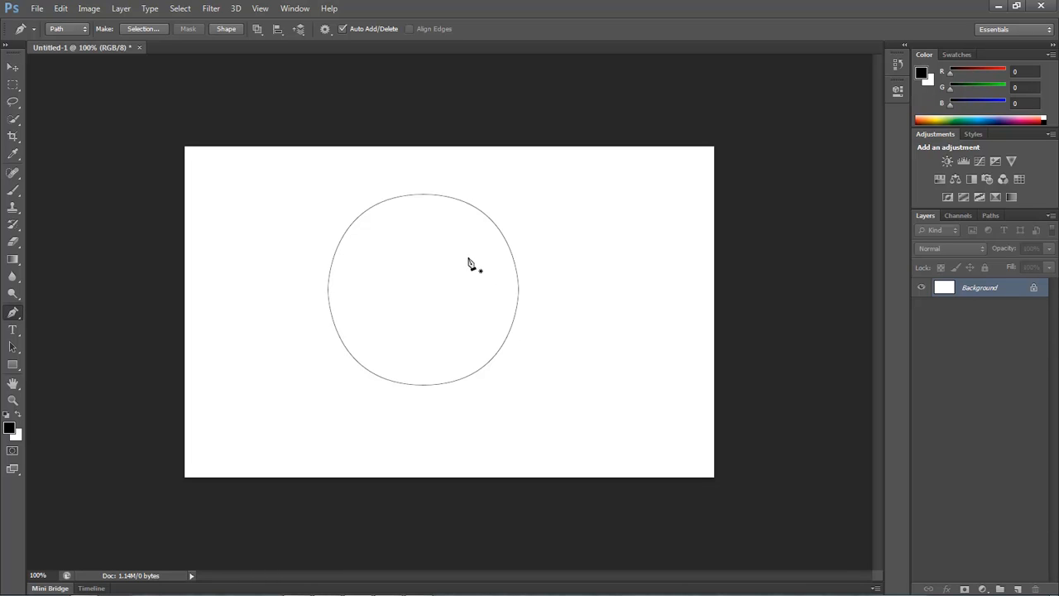